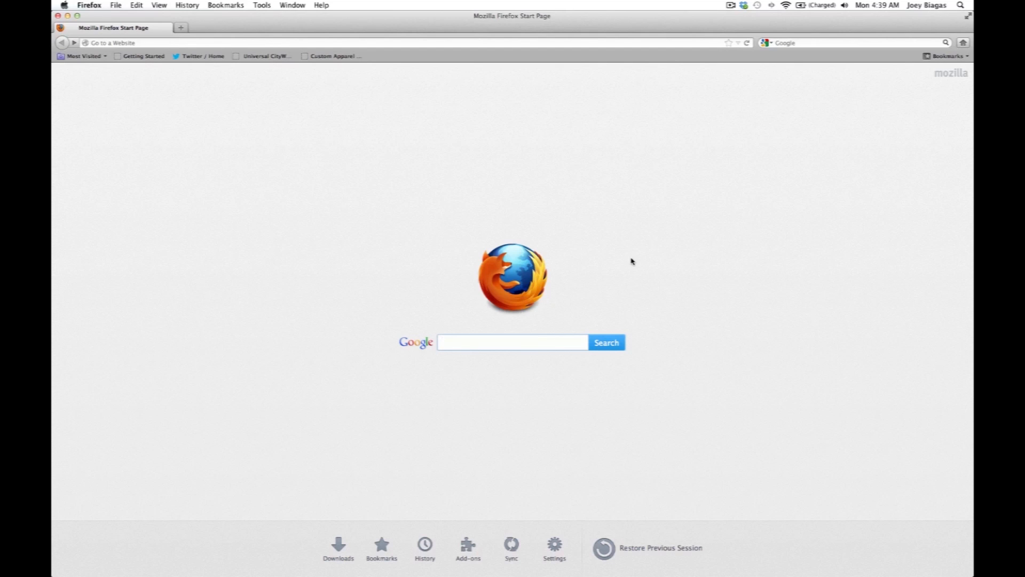
Run a Google search for 'free talkbox vst'
click(512, 341)
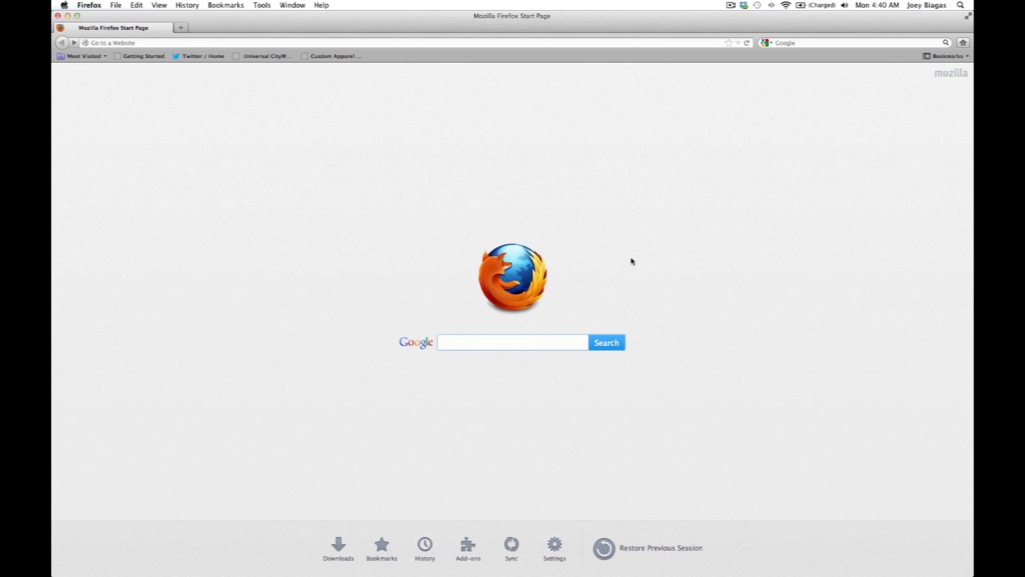
click(512, 342)
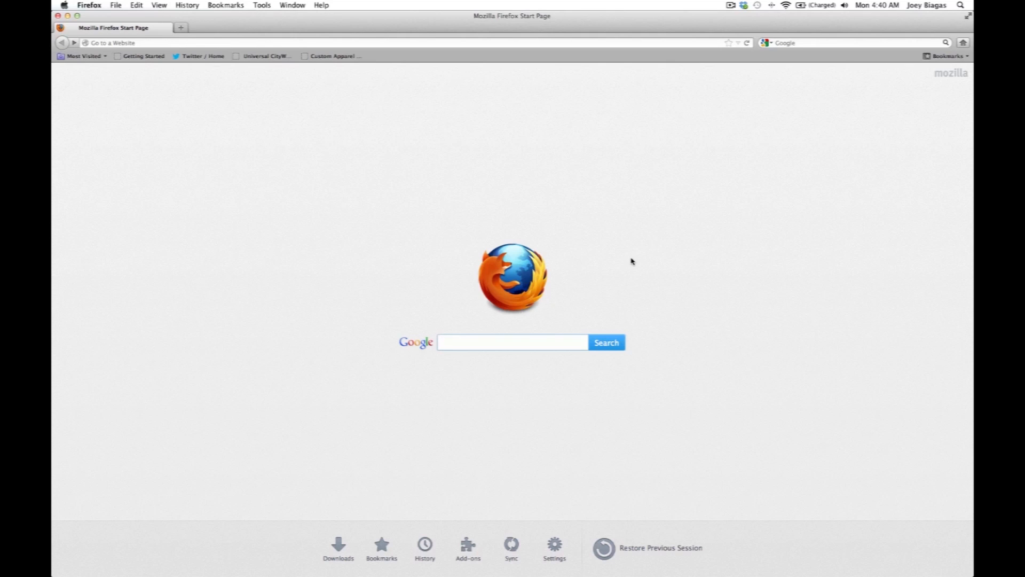
text(free)
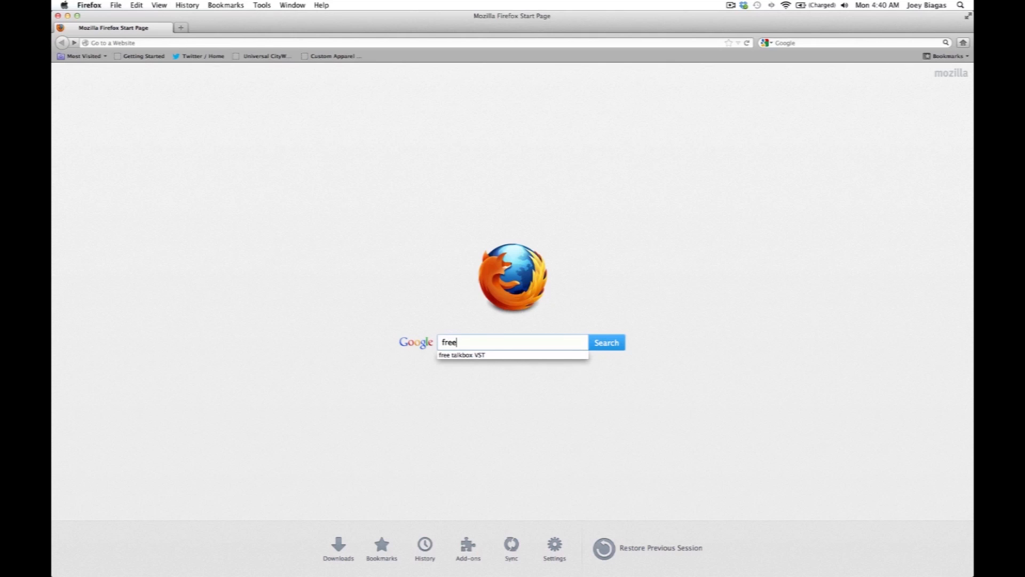
text(talk)
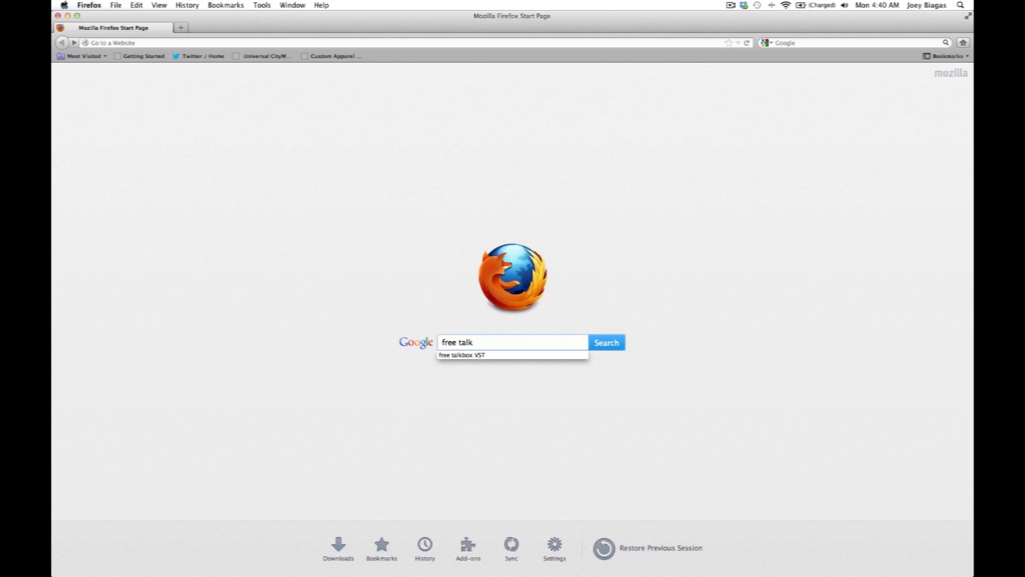
text(box vst)
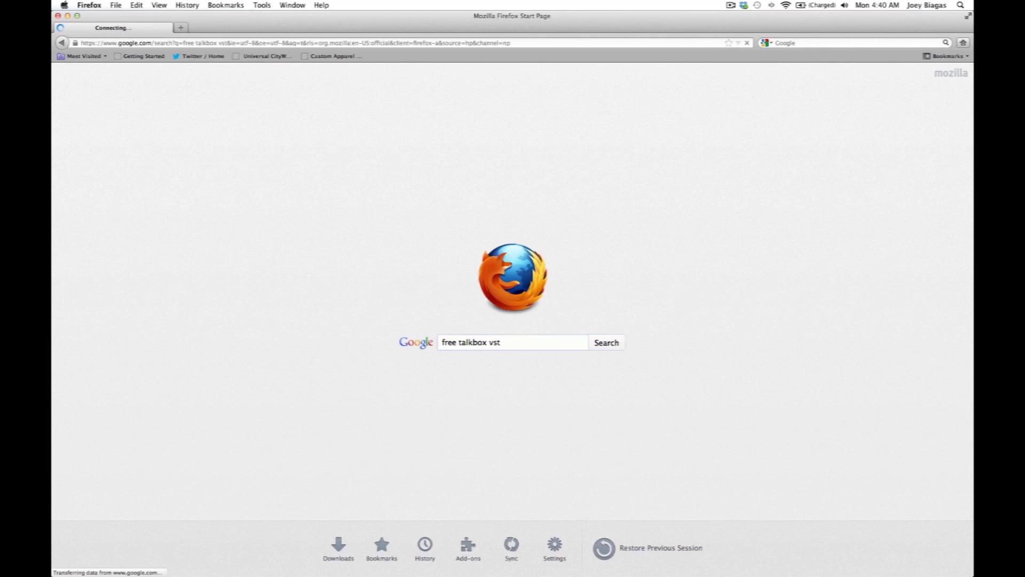
click(605, 342)
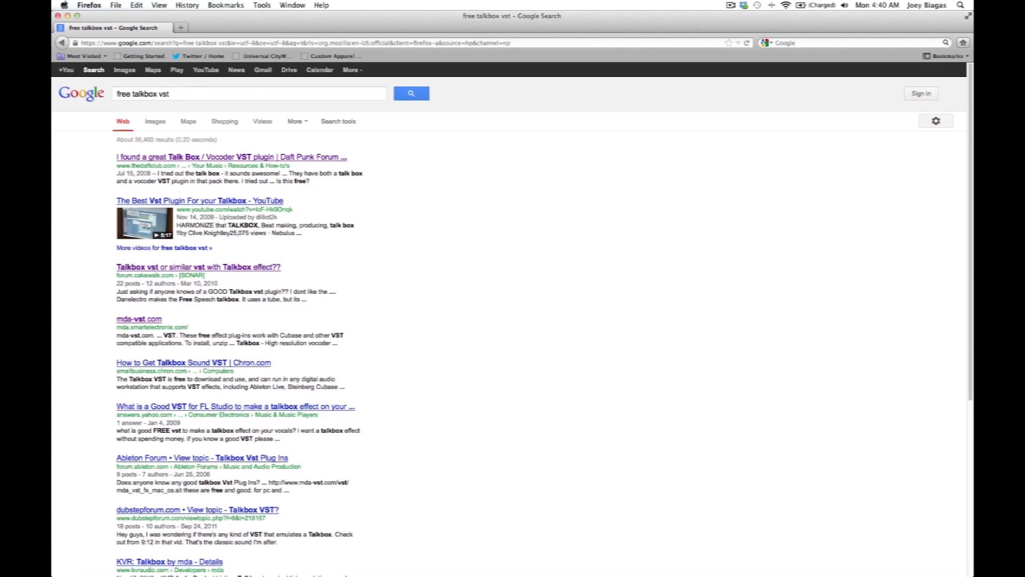
mouse_move(216, 262)
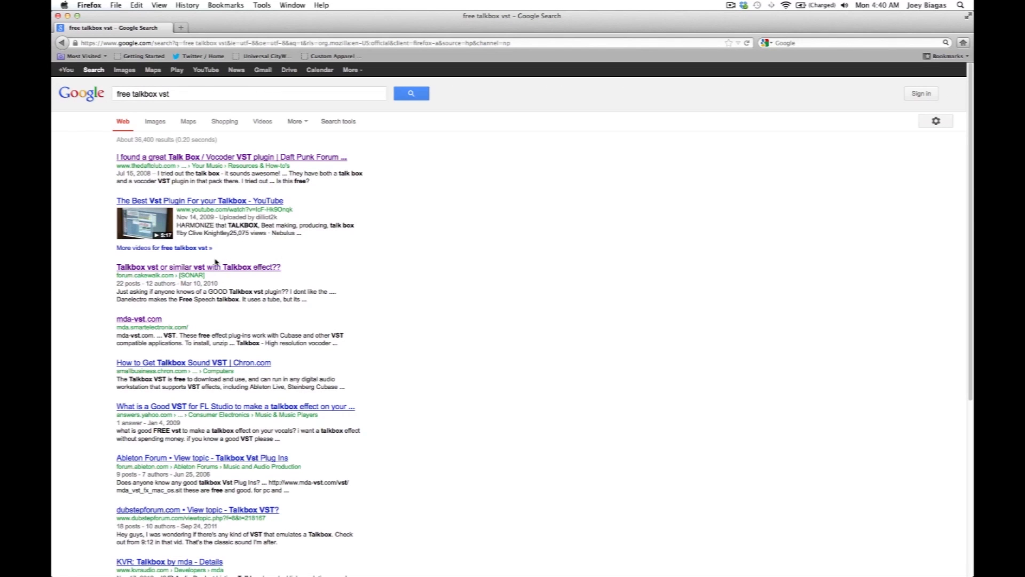
mouse_move(139, 325)
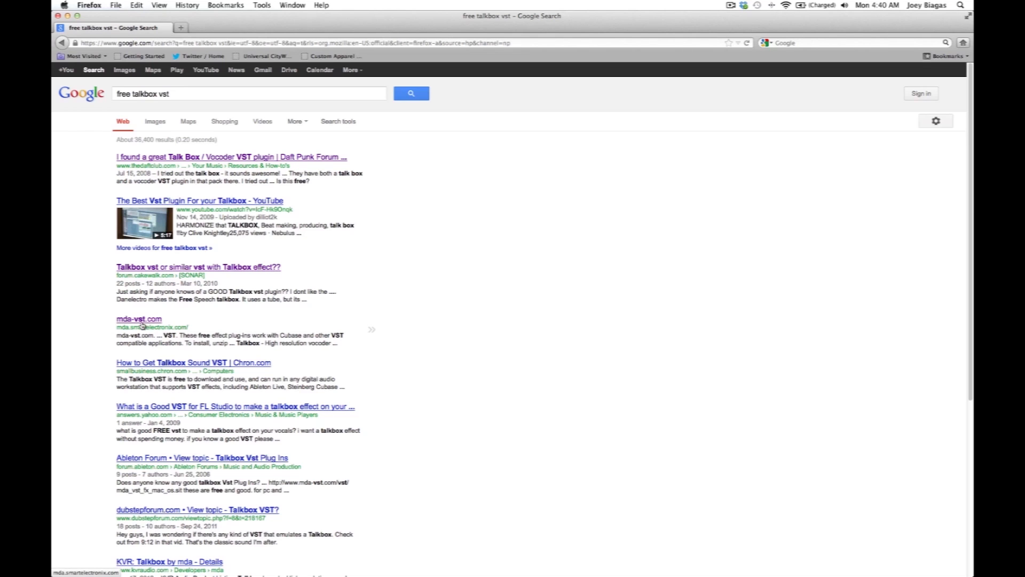
Open the mda-vst.com result listing free plug-in downloads, including Talkbox
click(137, 318)
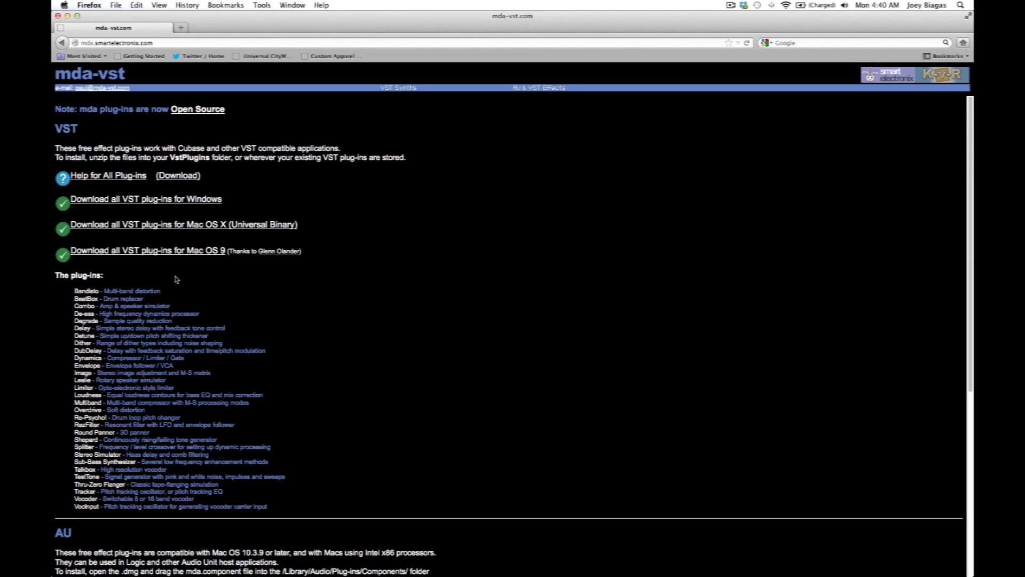
mouse_move(202, 283)
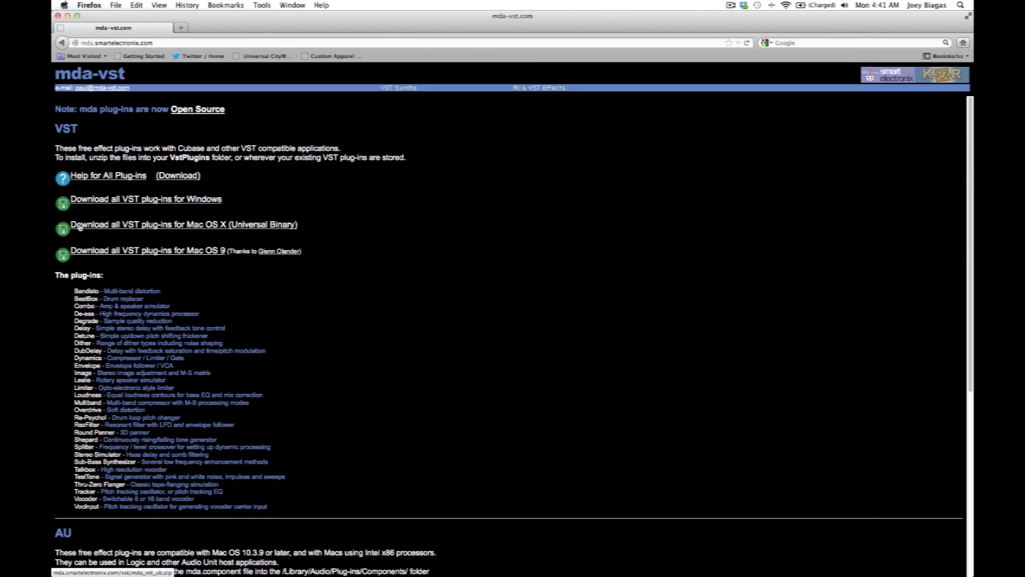
mouse_move(189, 220)
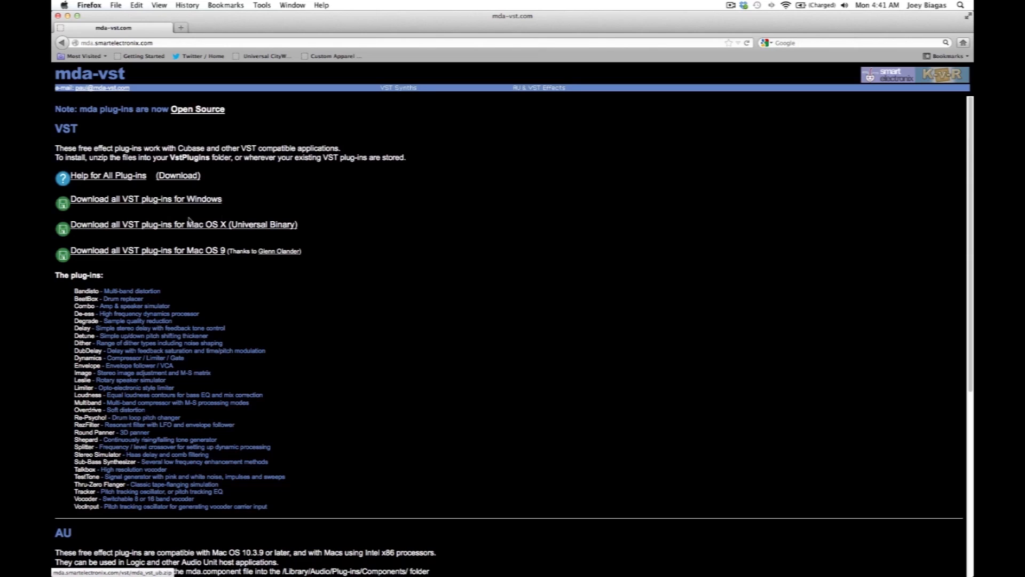
mouse_move(234, 229)
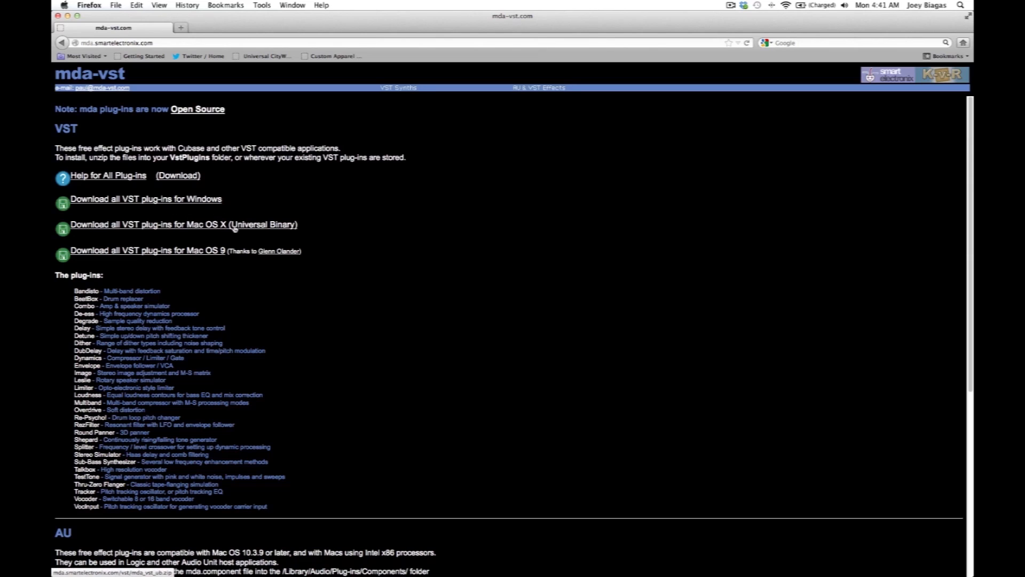
mouse_move(259, 293)
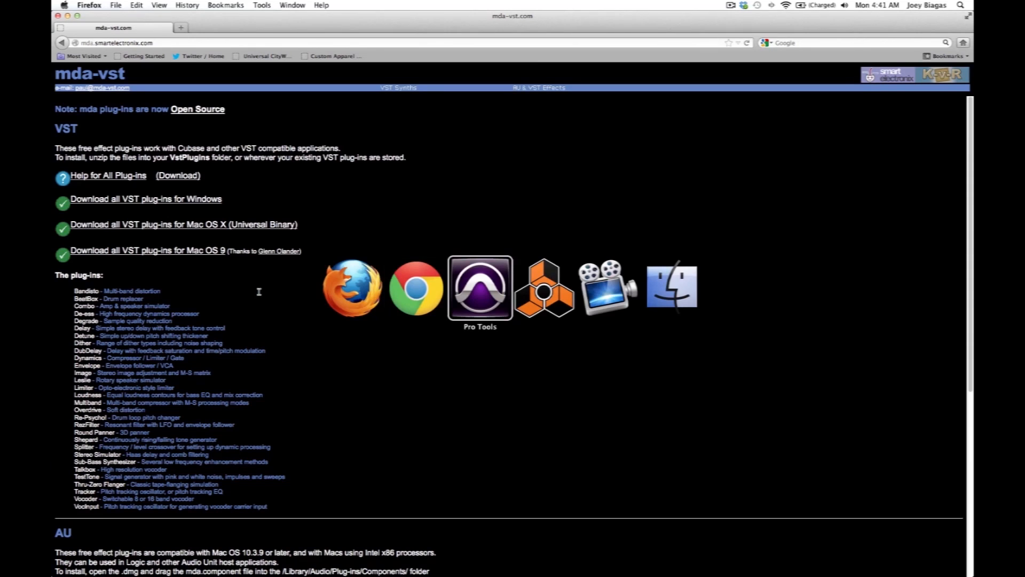
Switch to Pro Tools with the 'Setting Sunrise – Let Go, Live Now' session
click(479, 288)
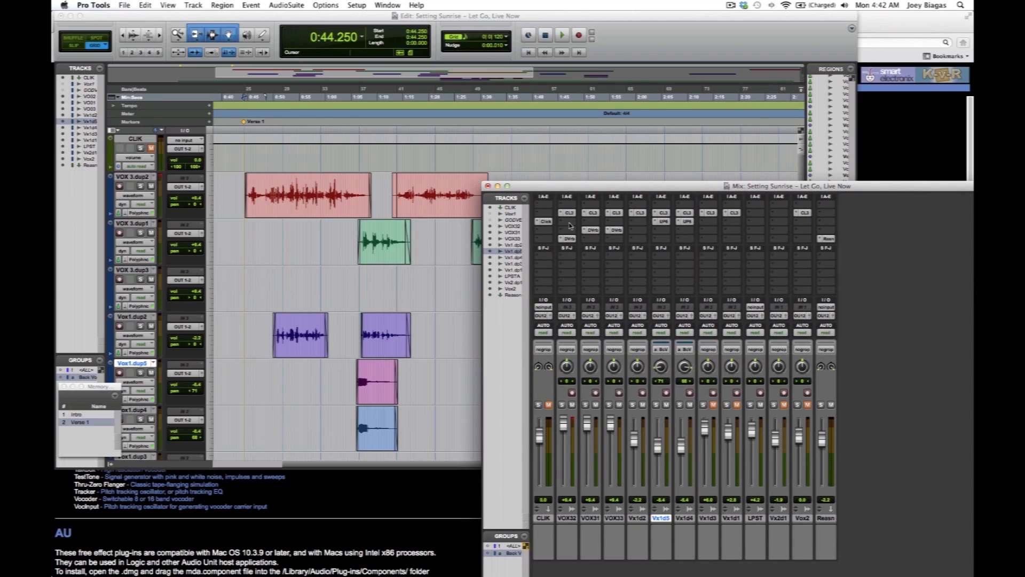
Open a vocal track's insert menu to browse Harmonic plug-ins like AIR Talkbox
click(544, 221)
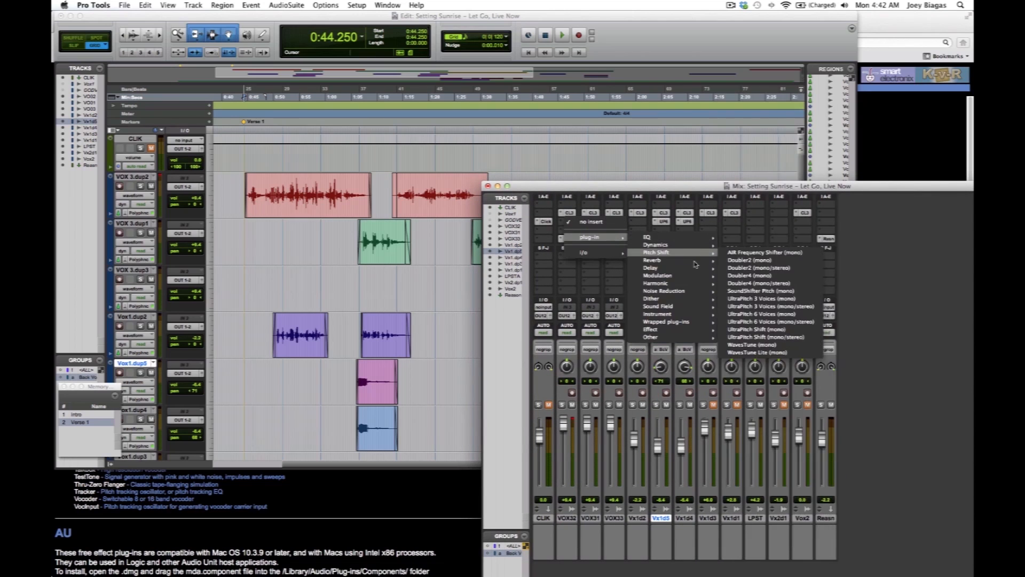
mouse_move(653, 282)
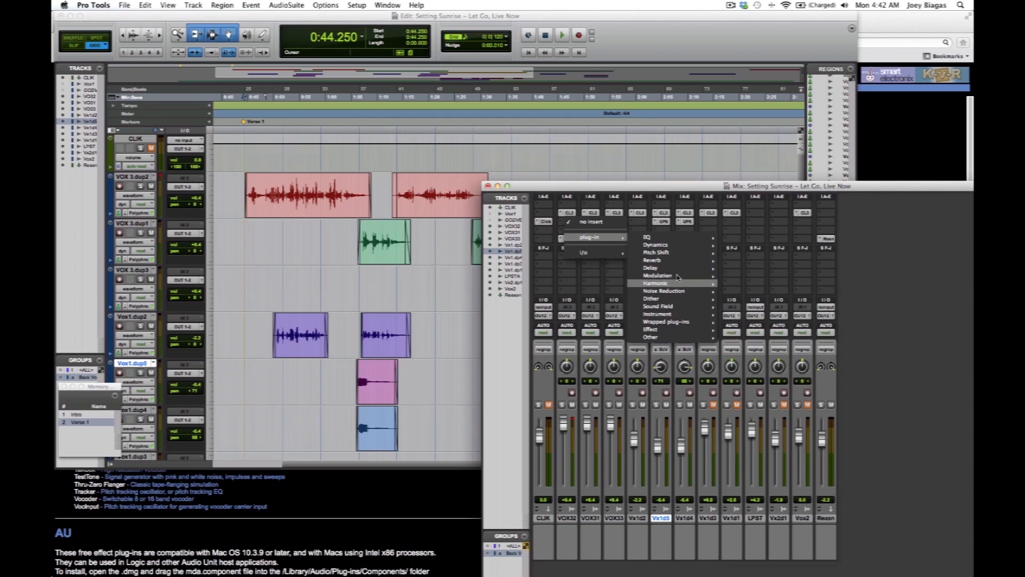
mouse_move(672, 268)
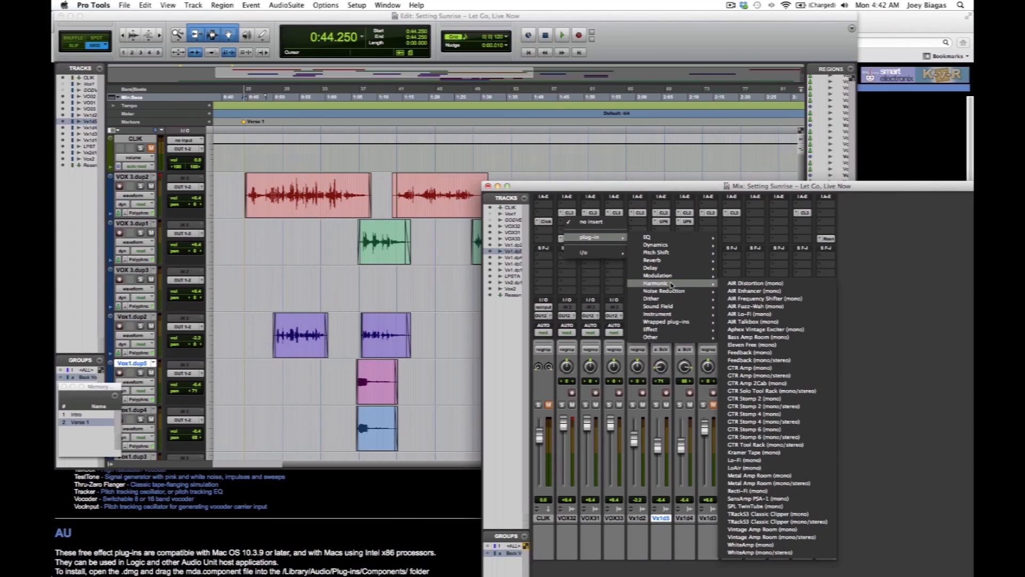
mouse_move(793, 290)
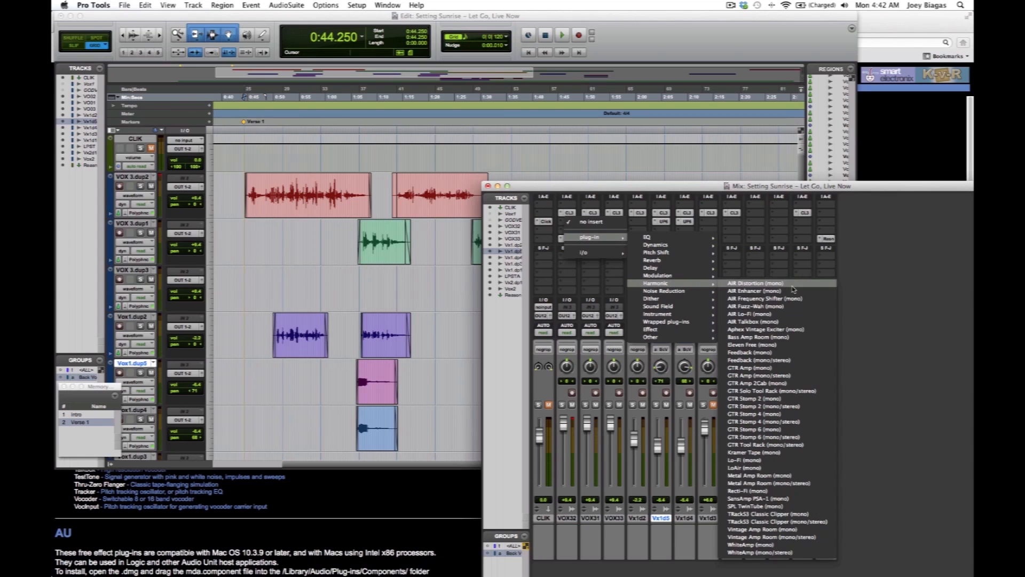
mouse_move(762, 321)
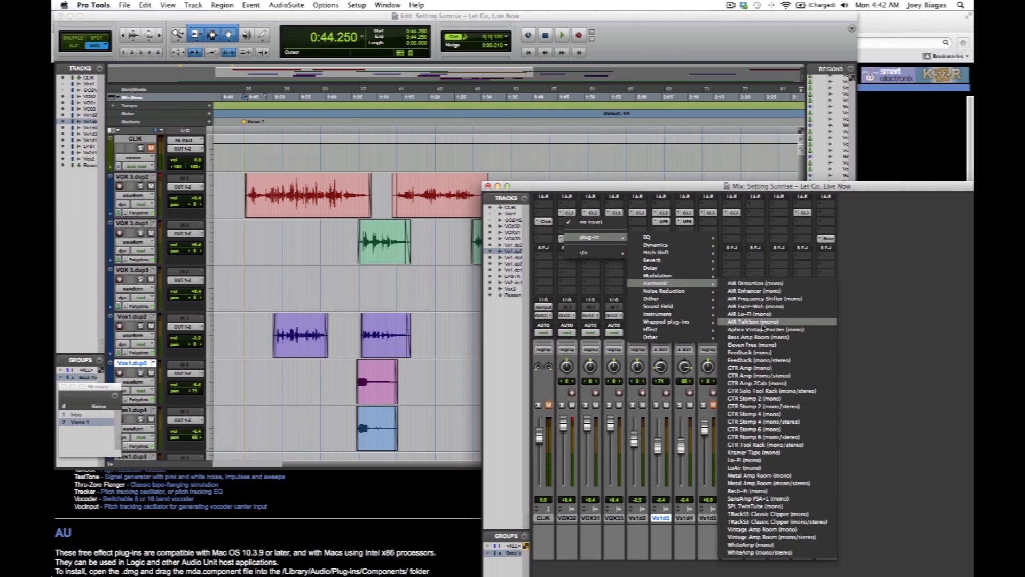
mouse_move(763, 328)
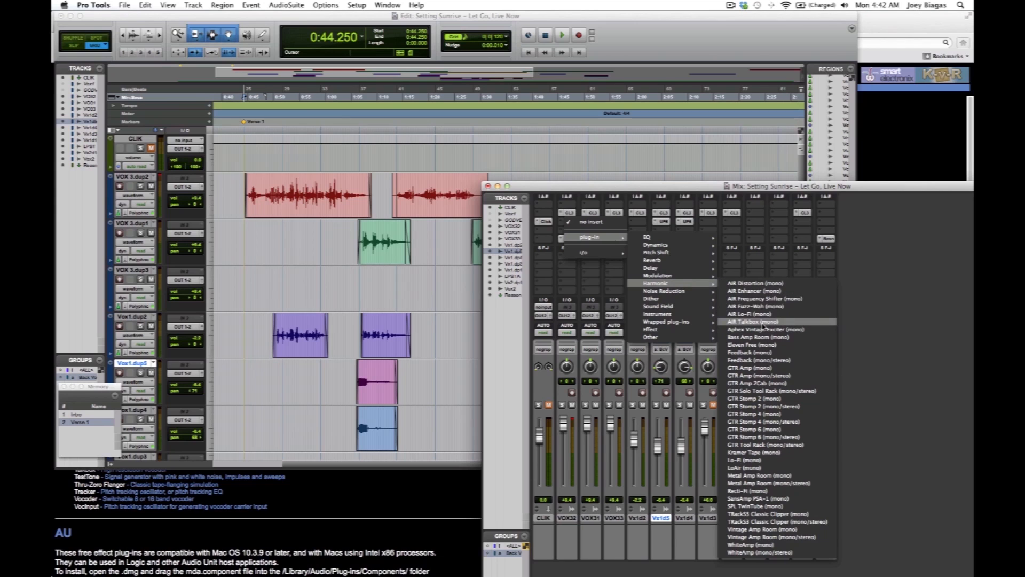
Insert AIR Talkbox (mono) on VOX 3.dup2 and show its plug-in window
click(748, 321)
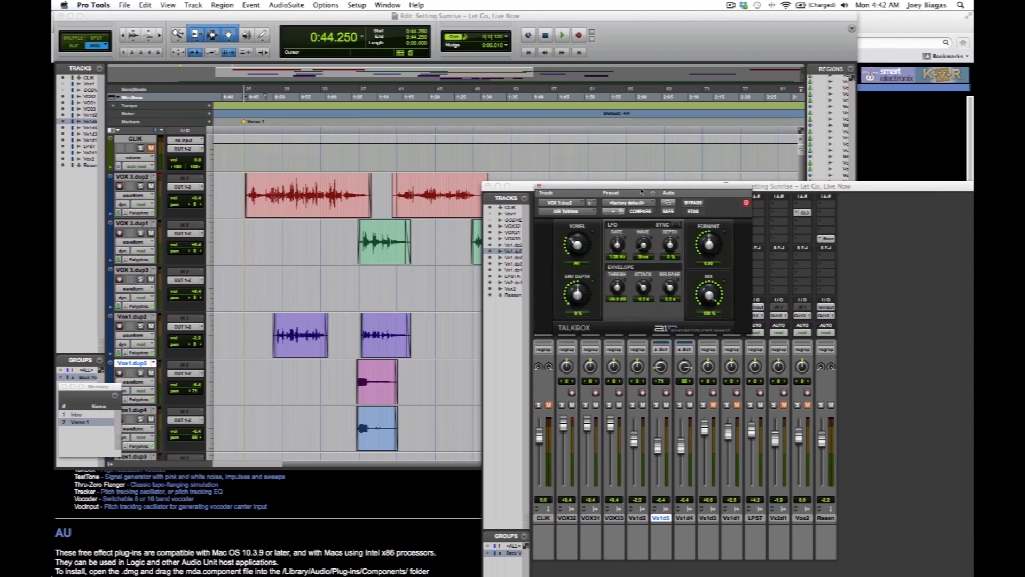
mouse_move(652, 265)
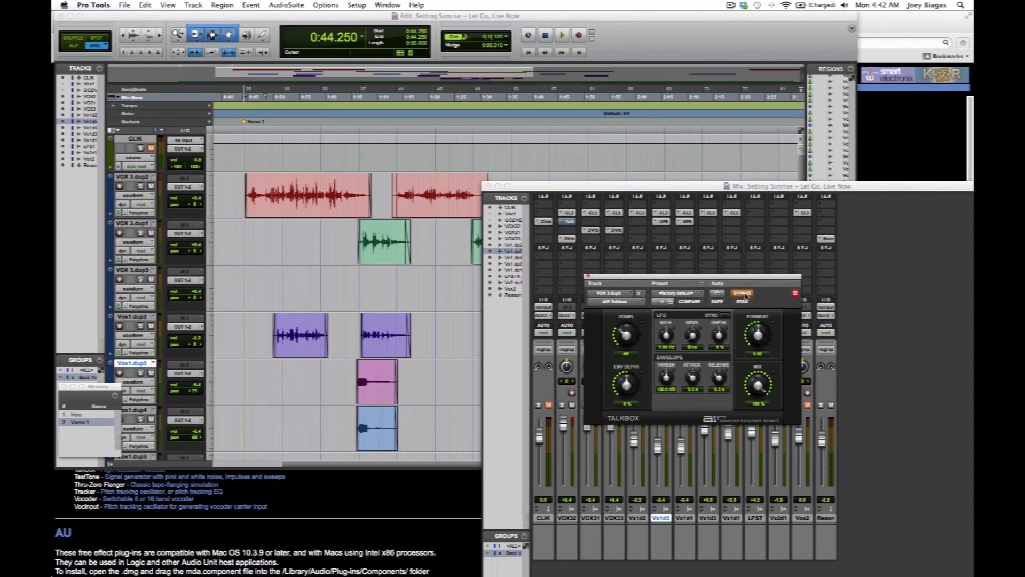
mouse_move(743, 293)
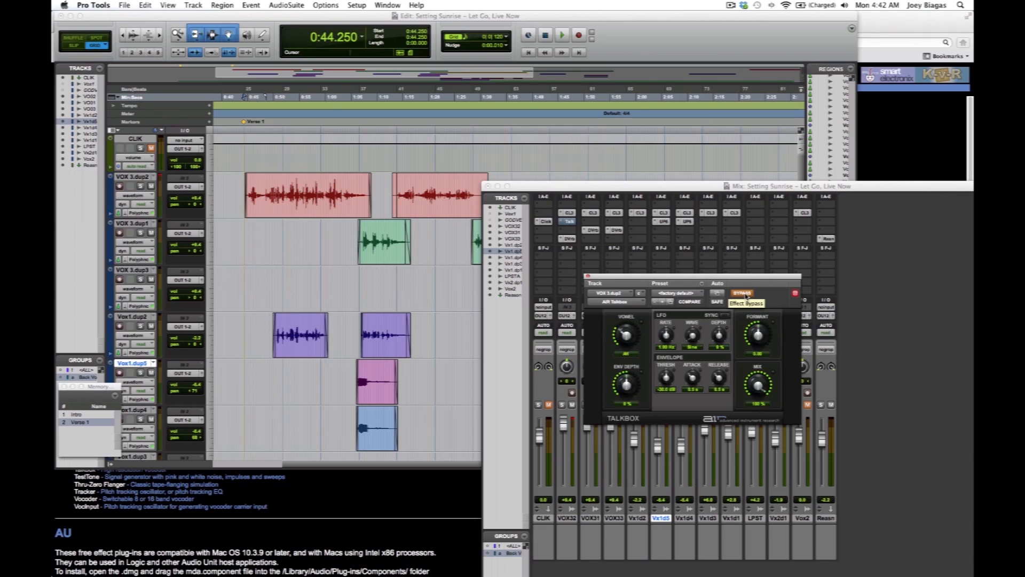
Toggle the Talkbox BYPASS button so the effect is active
click(561, 35)
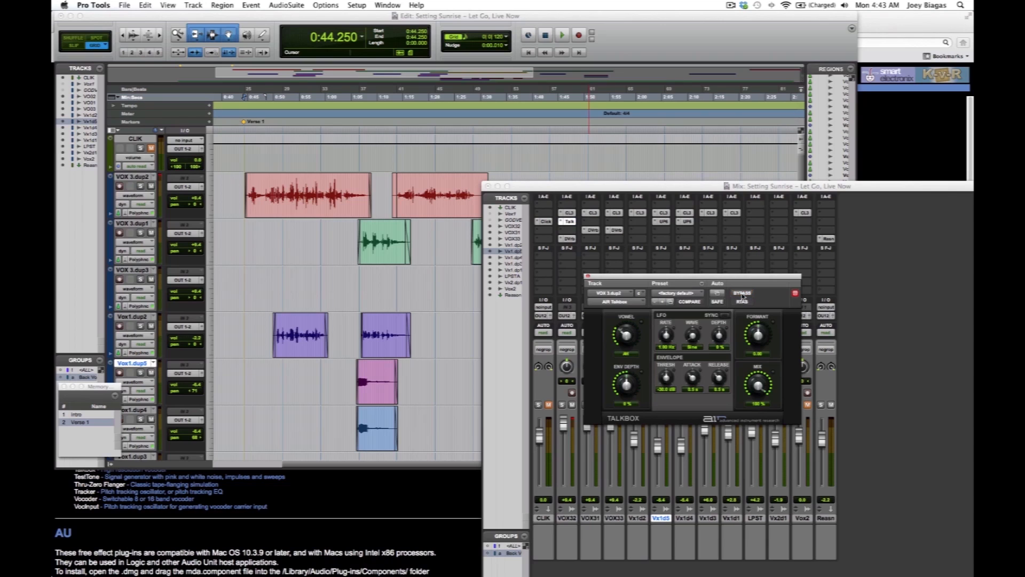
mouse_move(742, 292)
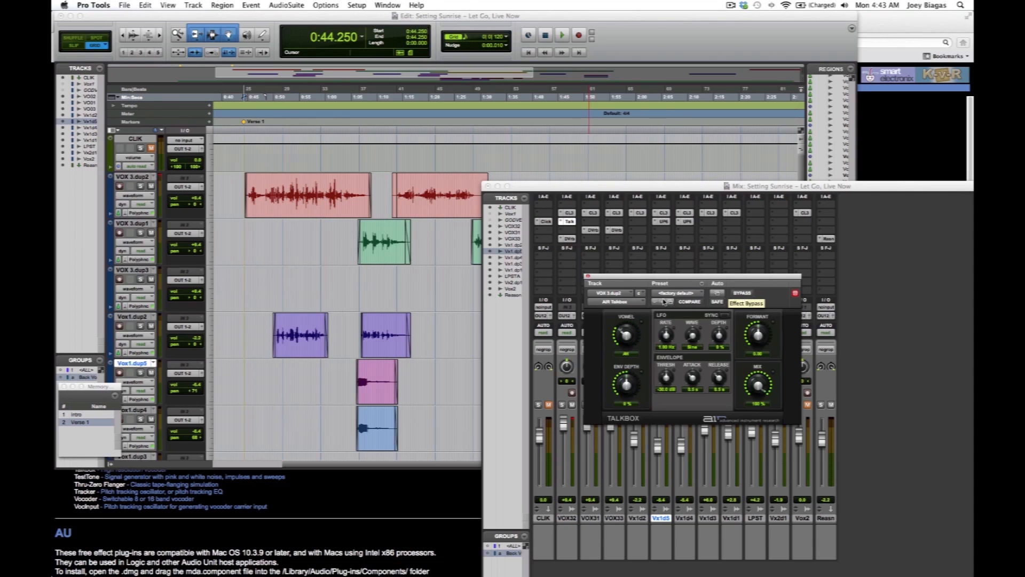
click(562, 35)
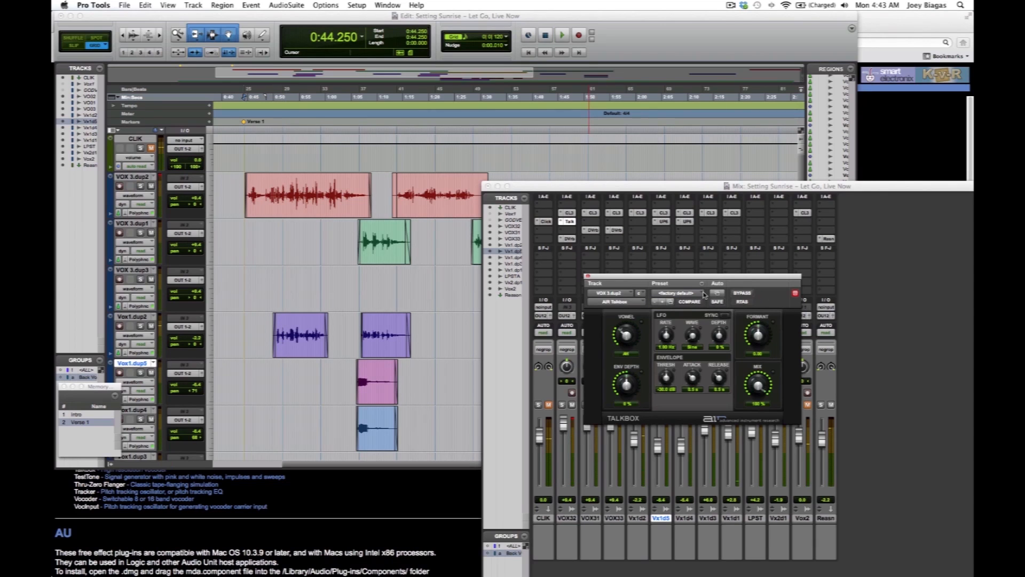
mouse_move(703, 293)
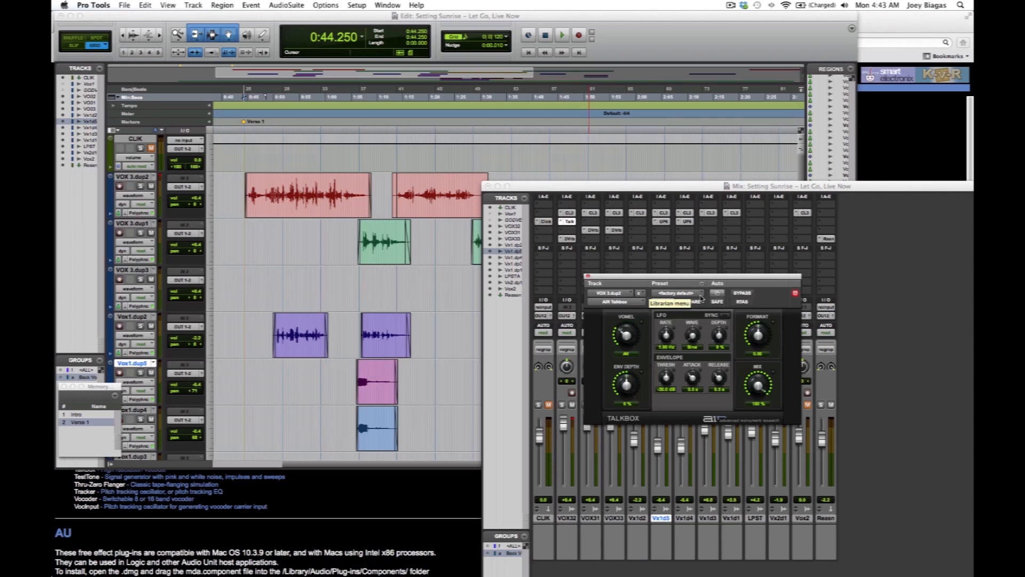
Open the Talkbox Librarian list of factory presets like Soft Sixth and Under Water
click(677, 292)
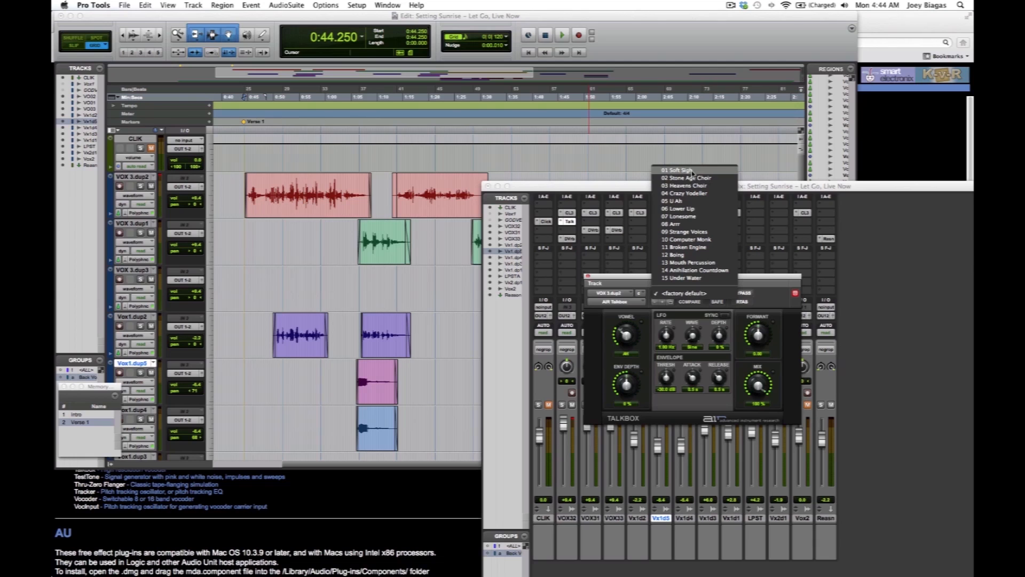
mouse_move(695, 231)
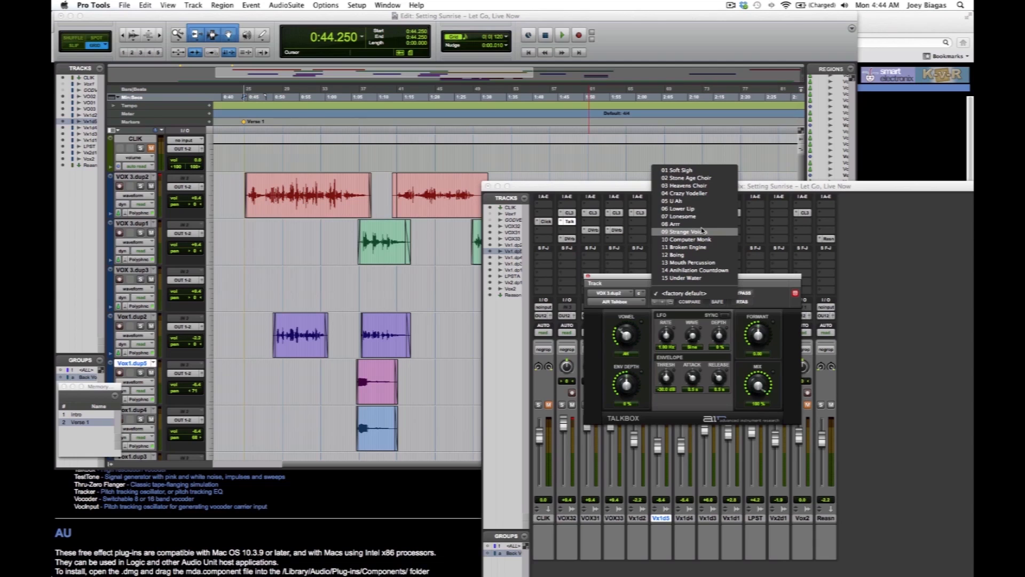
mouse_move(693, 193)
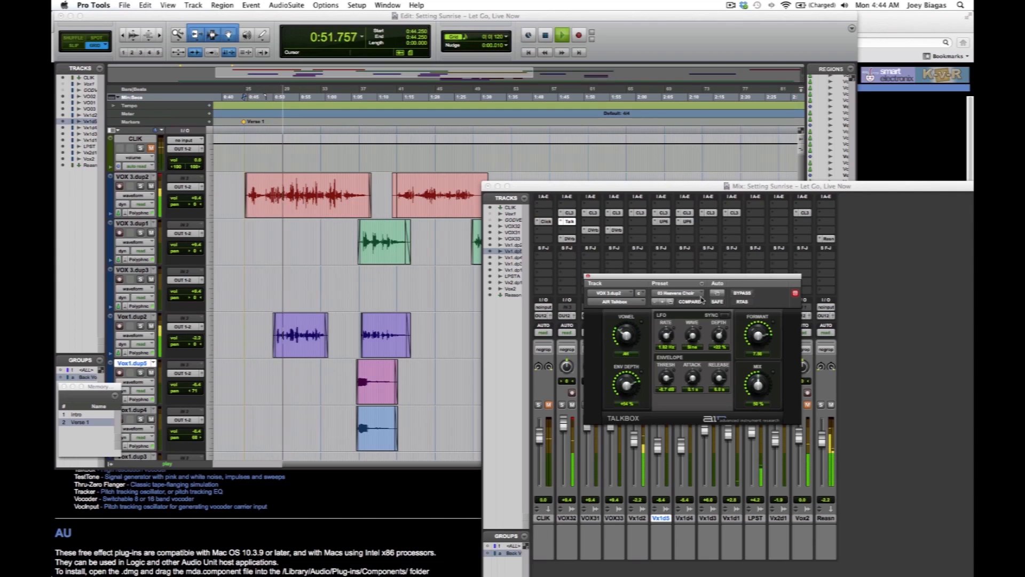
Reopen the Talkbox preset list, with 03 Heavens Choir shown checked
click(677, 292)
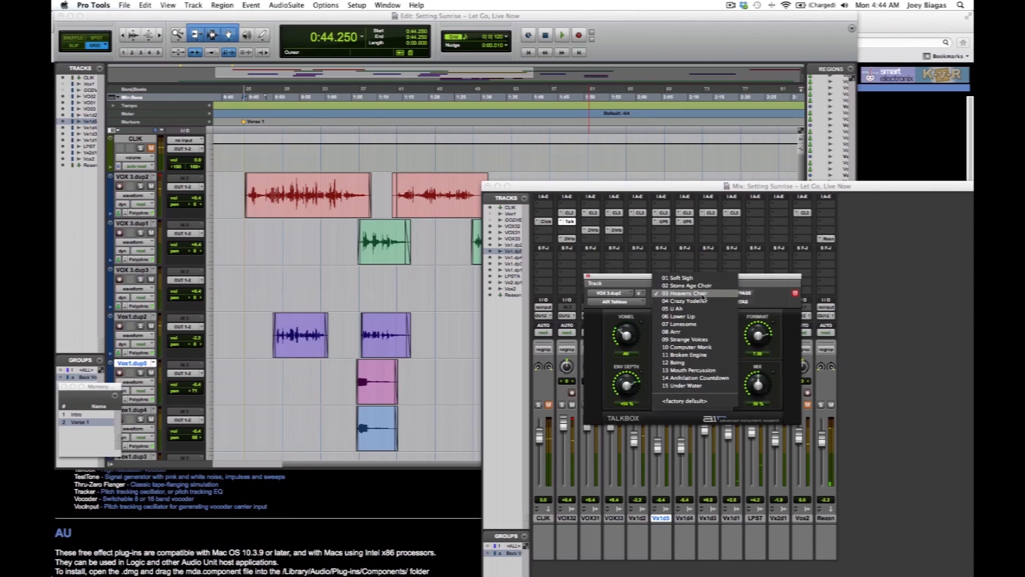
mouse_move(694, 378)
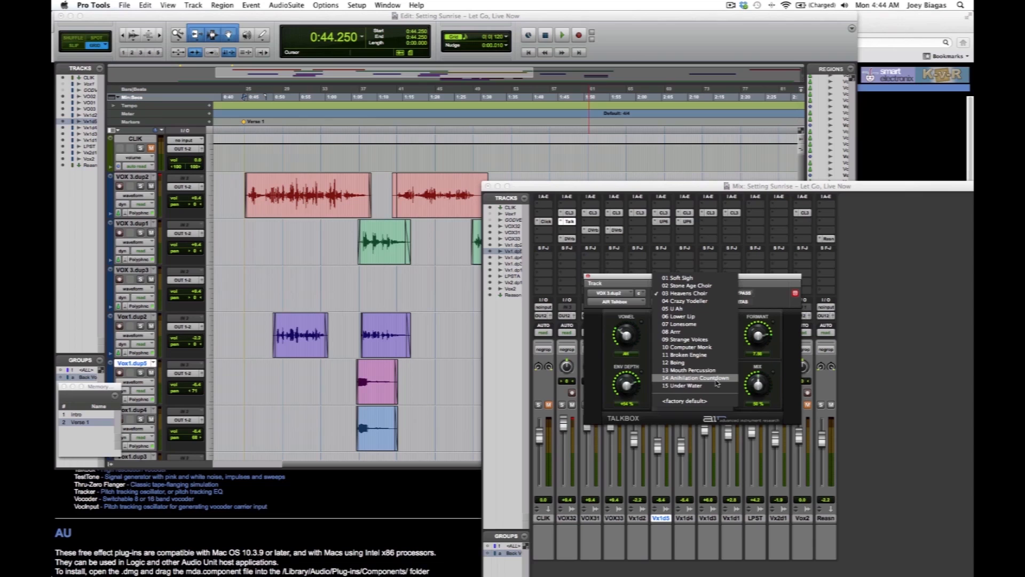
mouse_move(691, 369)
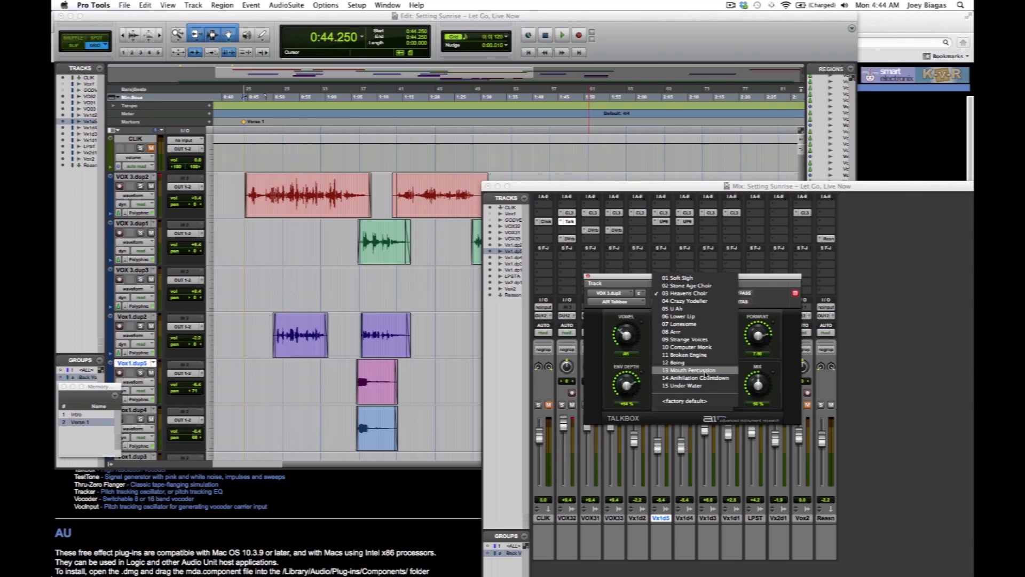